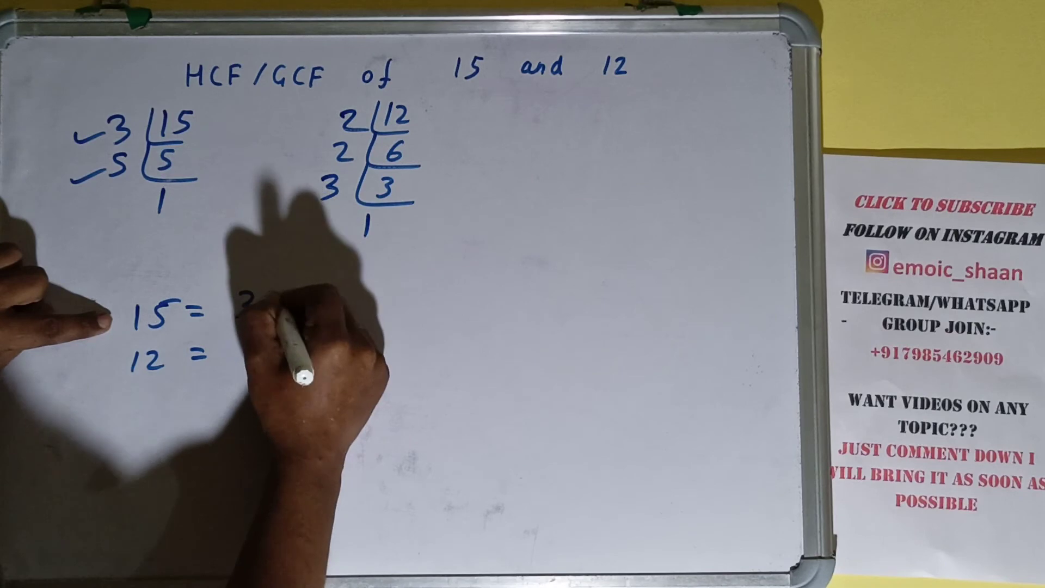
text(3 x 5)
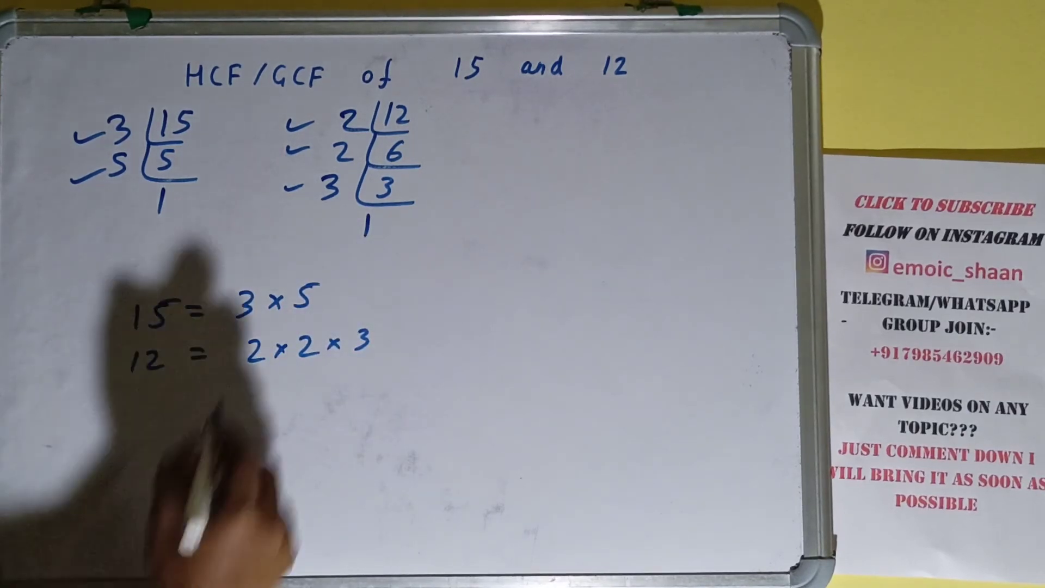
drag(253, 300, 360, 353)
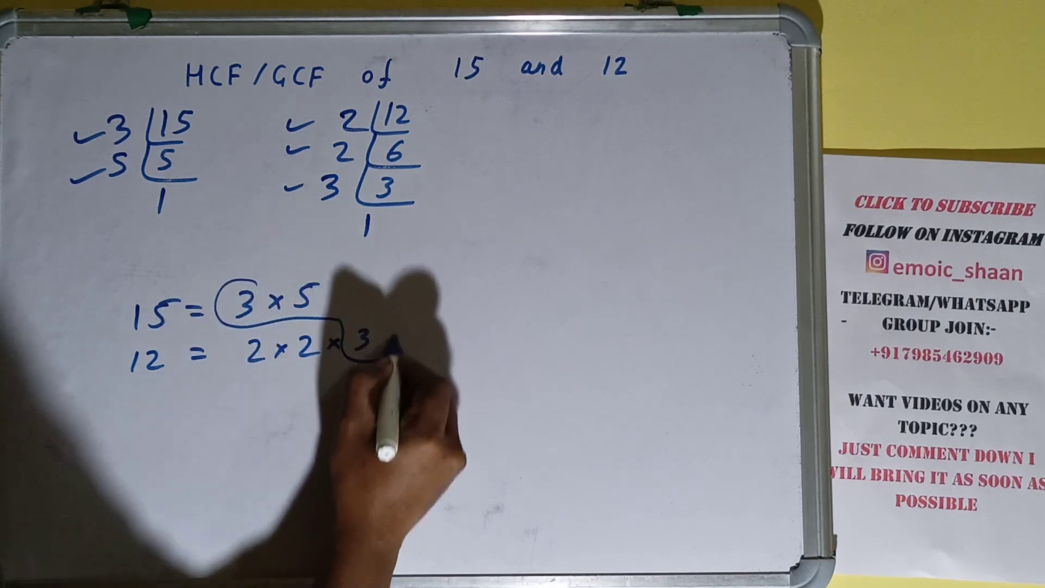